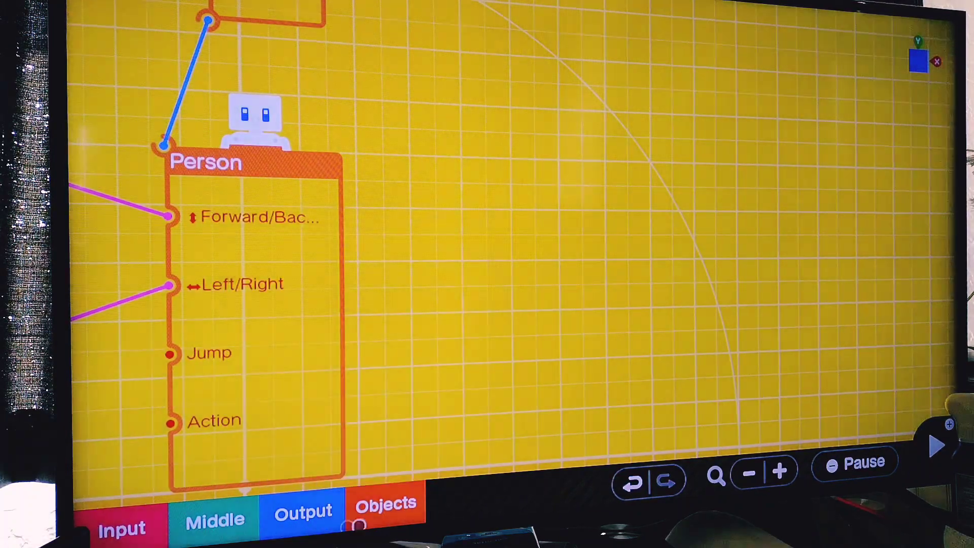
- Place a First Person Right Hand Nodon next to the Person Nodon
click(385, 503)
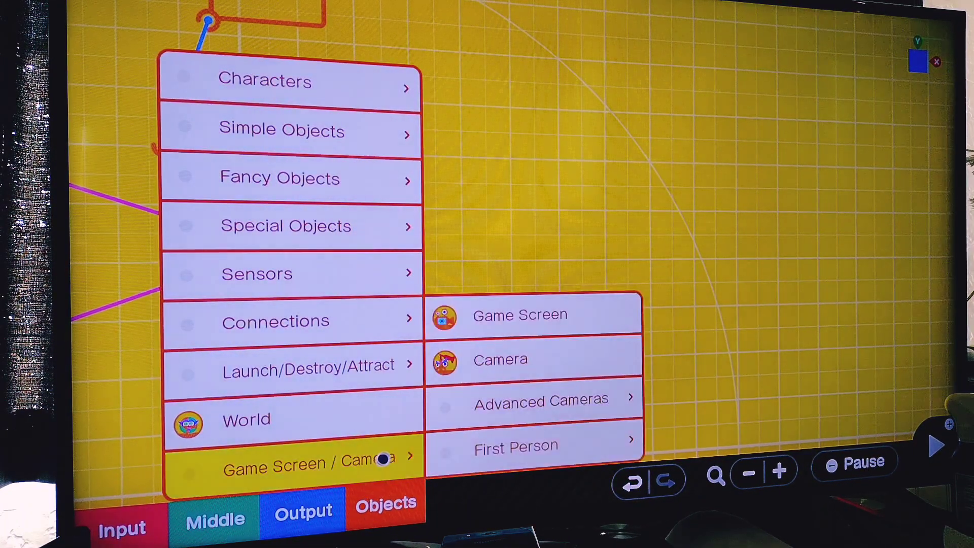
click(515, 446)
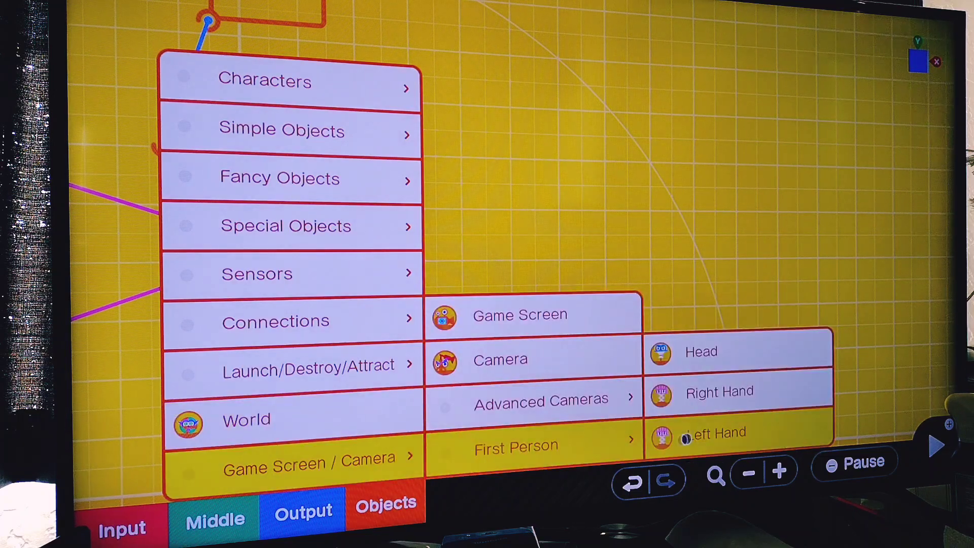
click(719, 392)
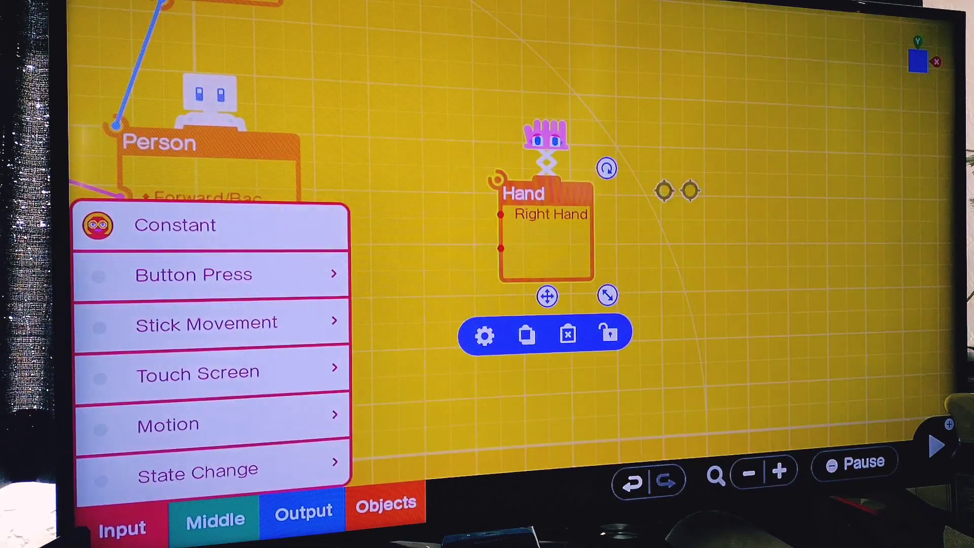
- Add an R Button Press Nodon and wire it into the Right Hand Nodon
click(935, 444)
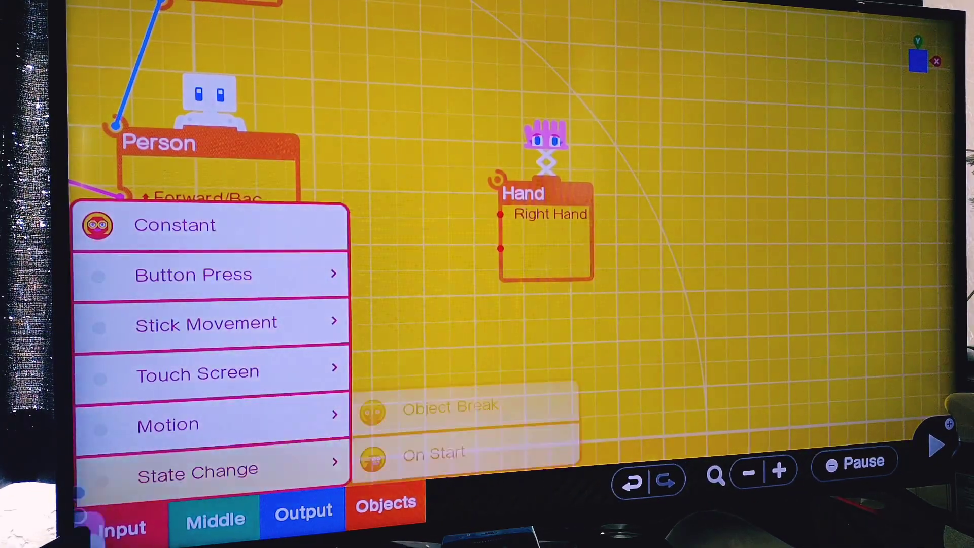
click(193, 274)
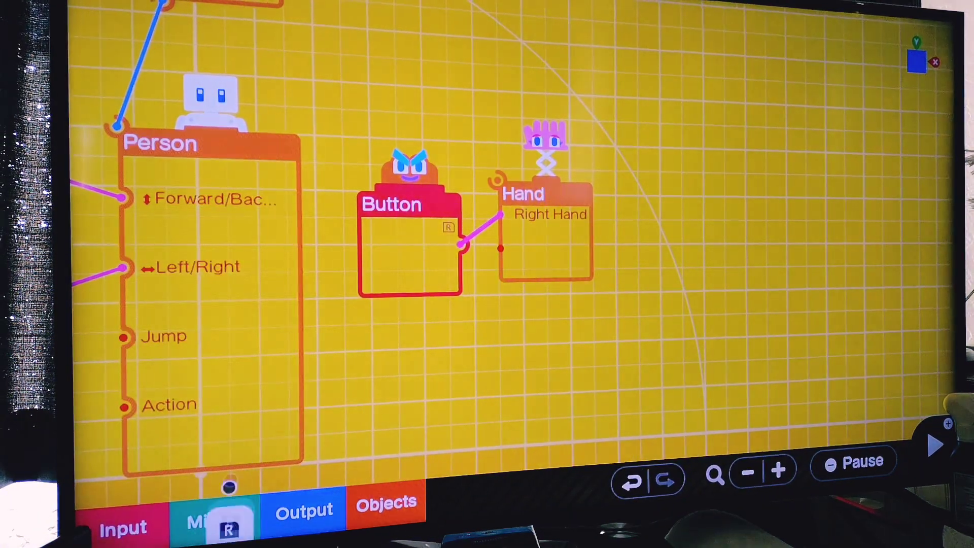
click(545, 246)
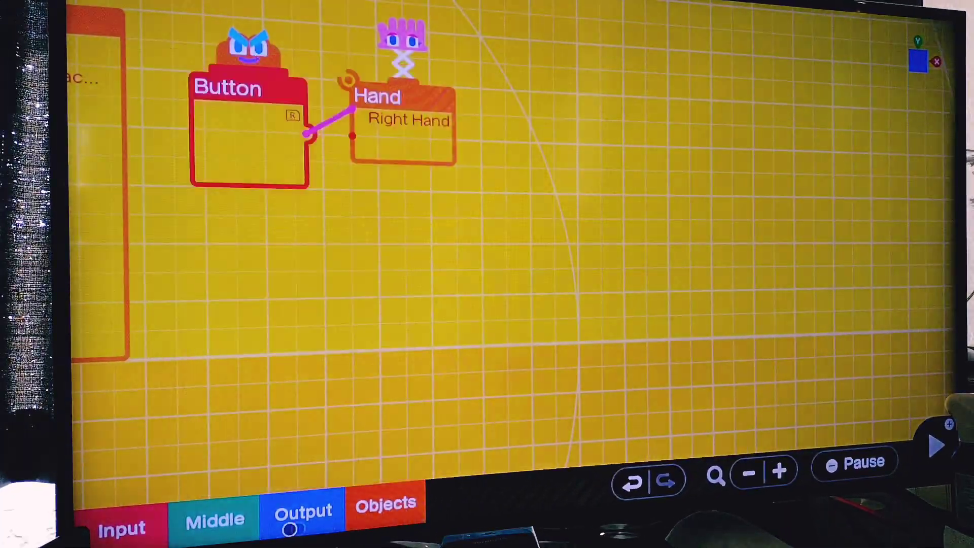
- Add a Box Object Nodon and confirm it can be grabbed in its settings
click(385, 503)
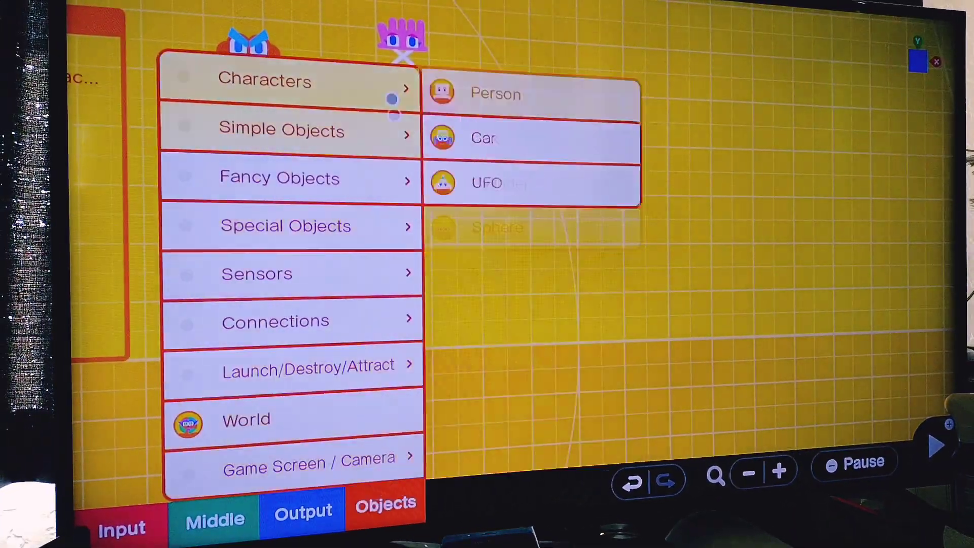
click(281, 128)
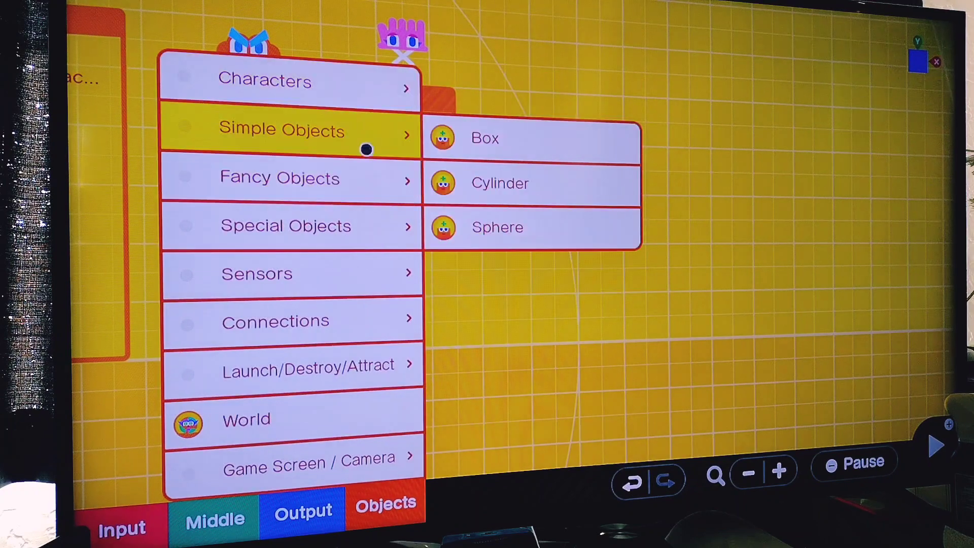
mouse_move(503, 160)
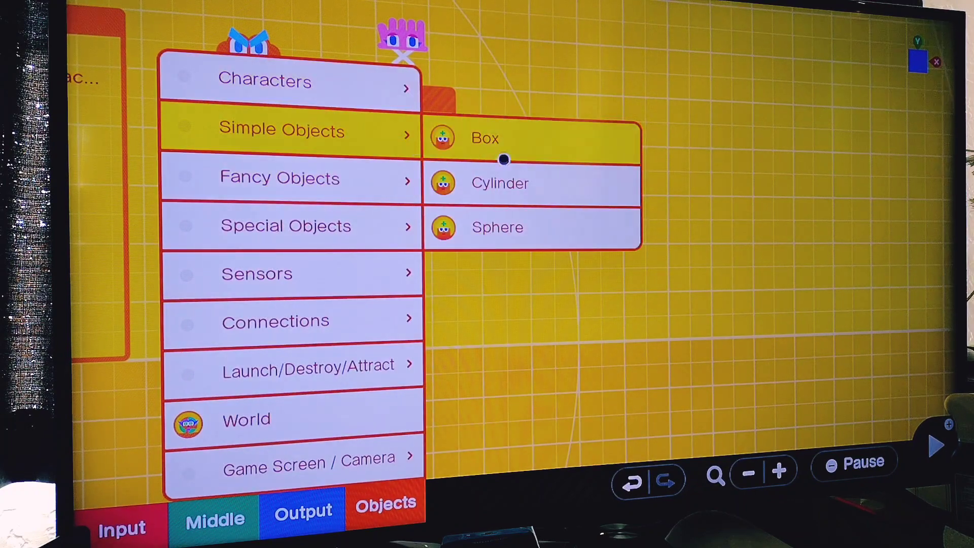
click(484, 138)
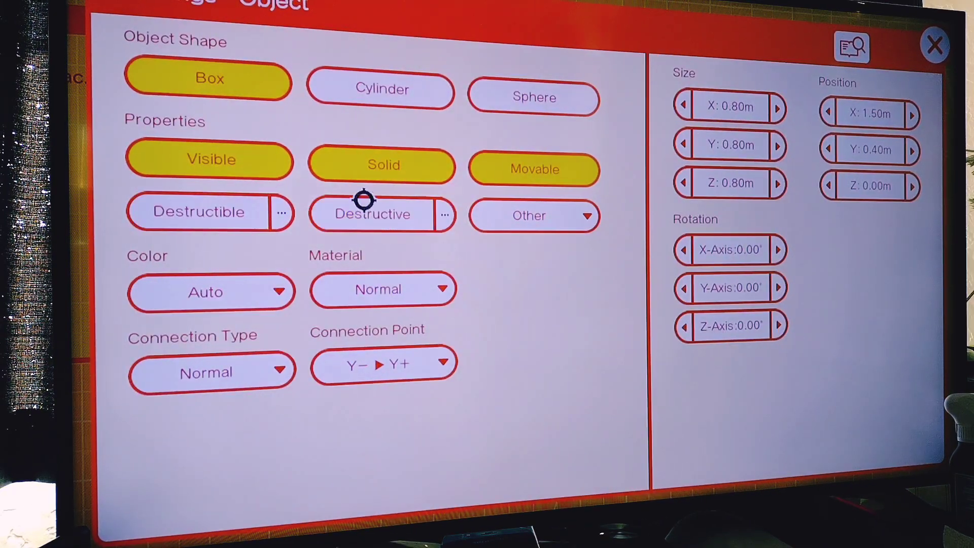
mouse_move(537, 256)
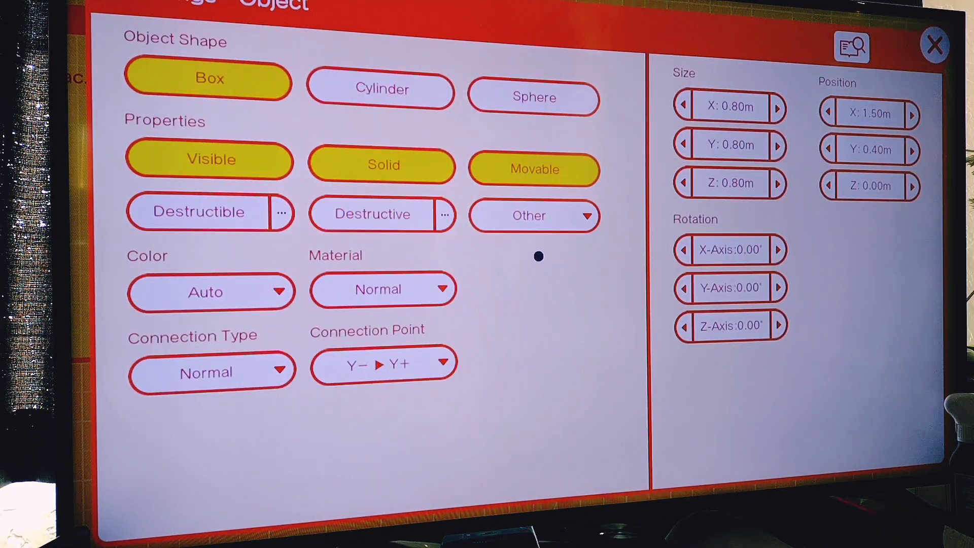
click(533, 216)
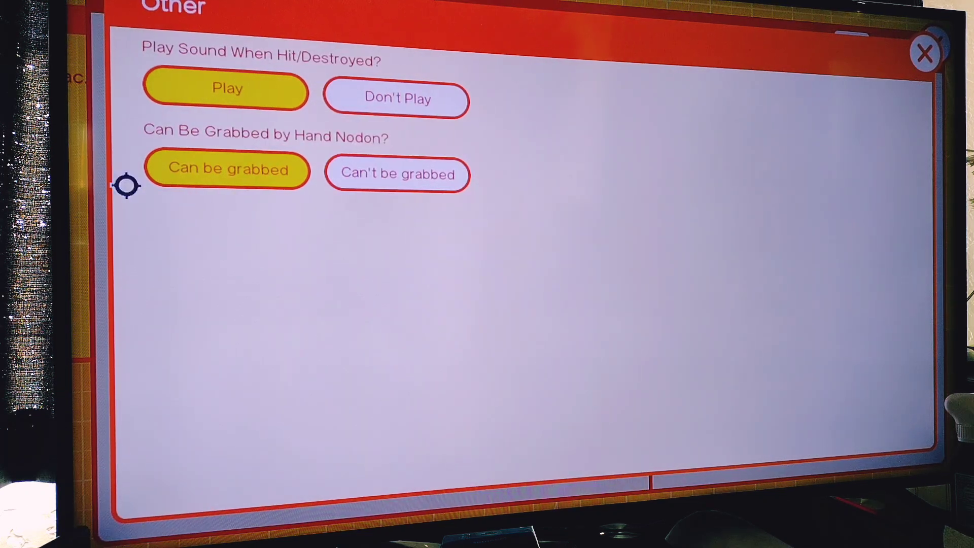
mouse_move(304, 152)
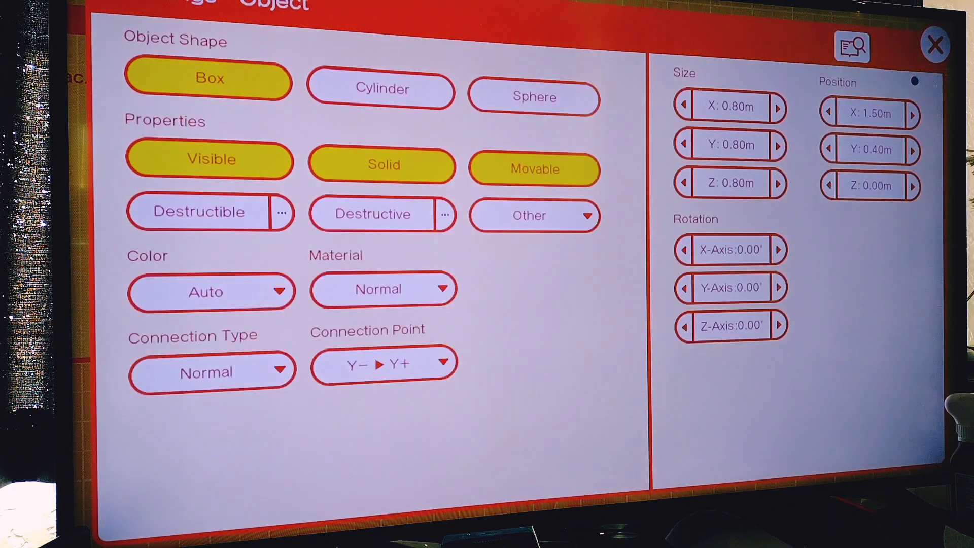
click(935, 45)
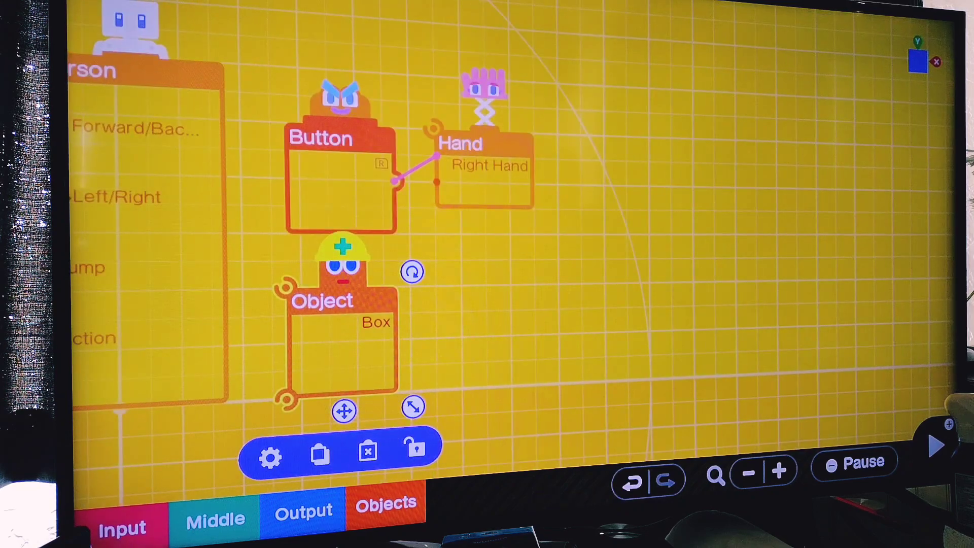
click(938, 444)
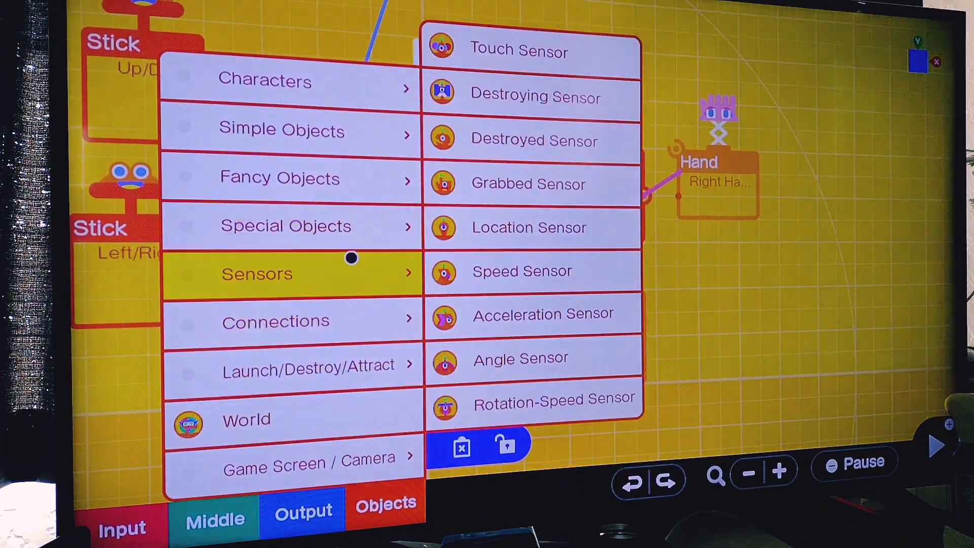
mouse_move(547, 97)
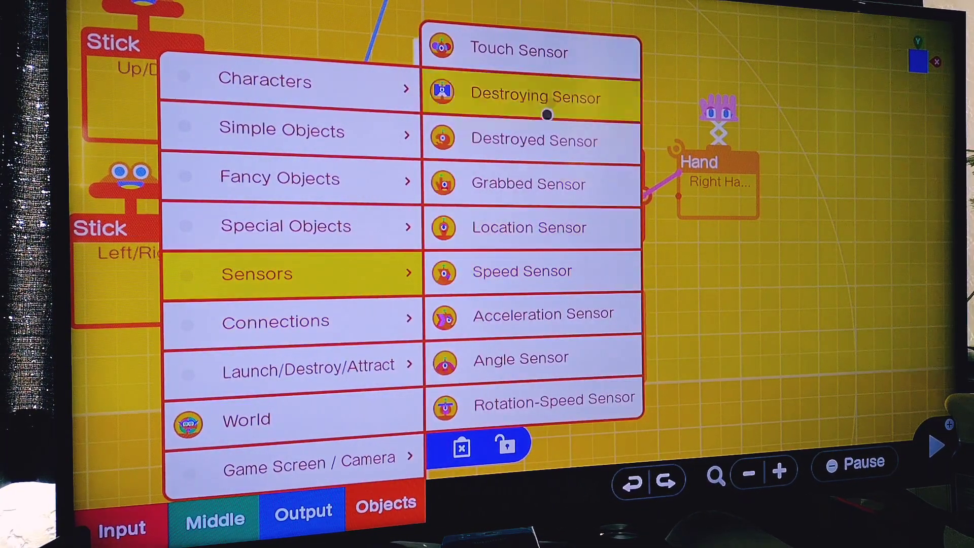
mouse_move(529, 184)
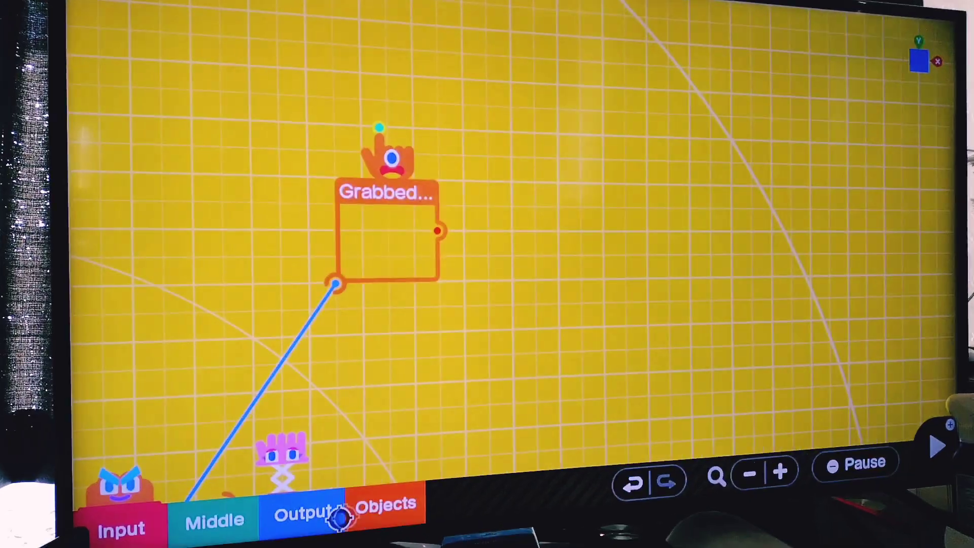
- Add a Play SFX Nodon wired to the Grabbed Sensor's output
click(385, 239)
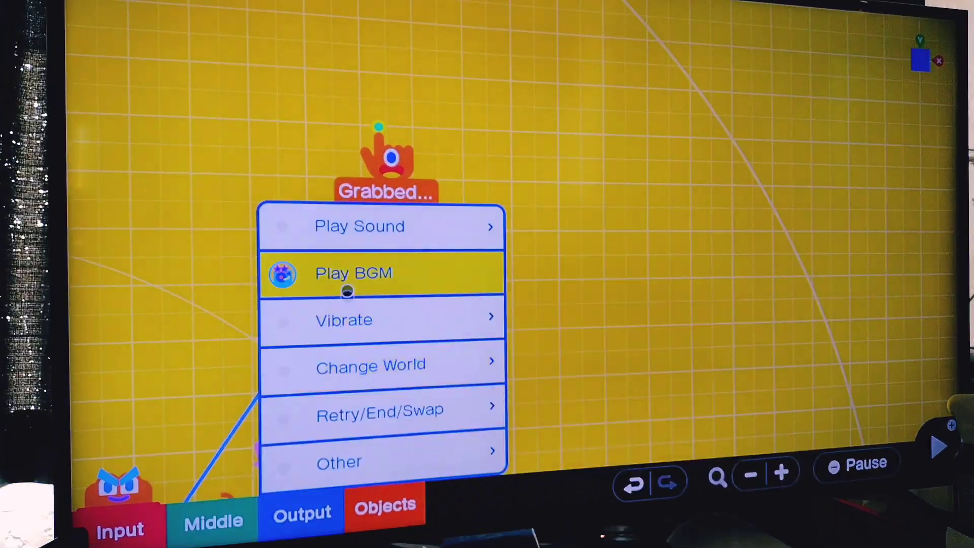
click(359, 225)
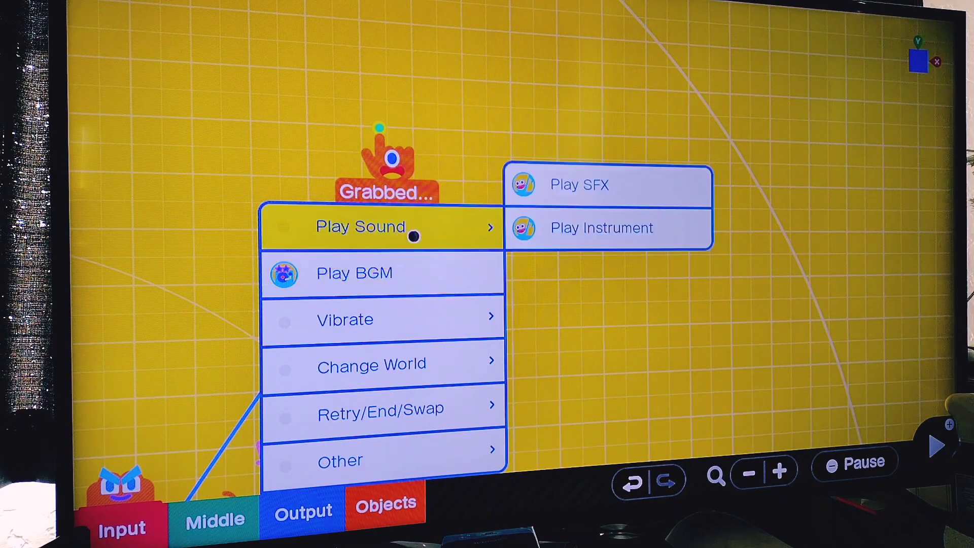
click(578, 184)
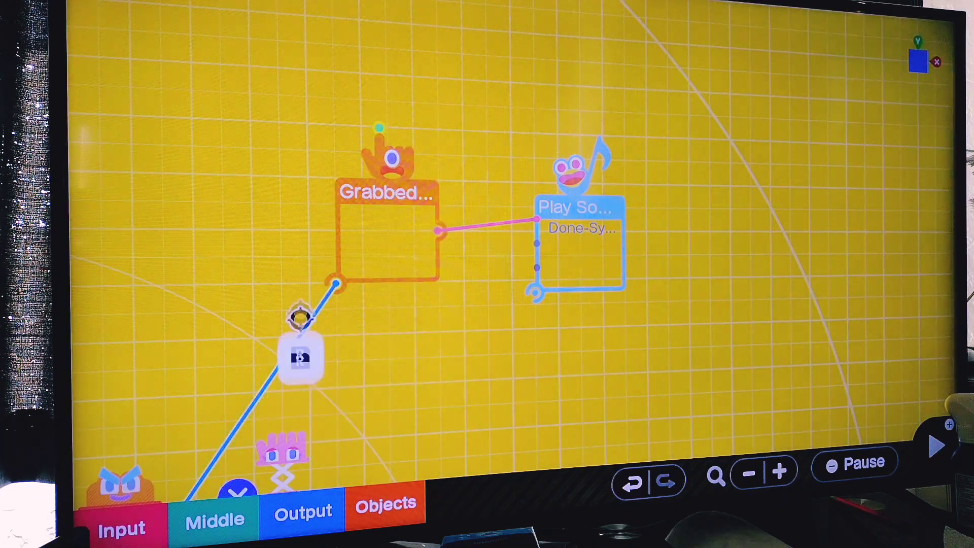
- Turn off Visible in the Grabbed Sensor's settings
click(389, 193)
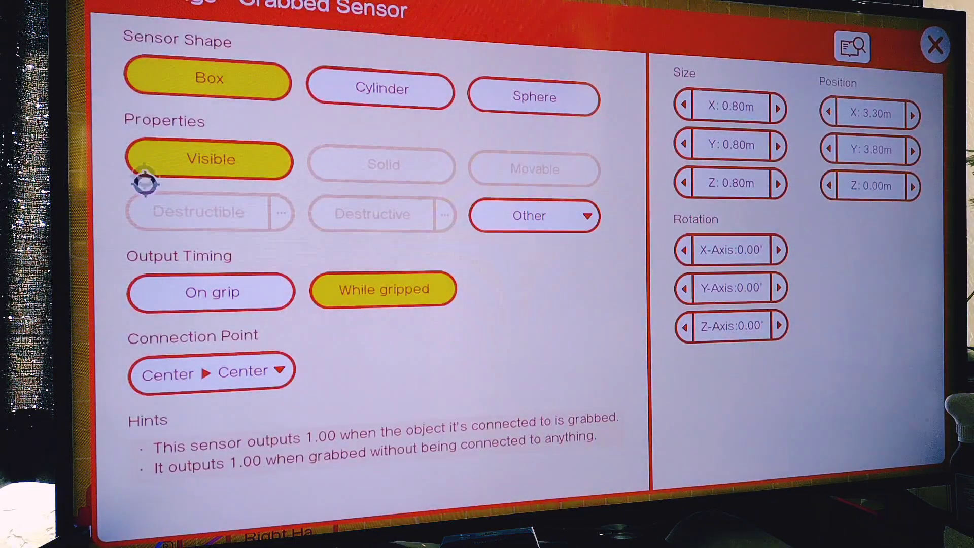
click(209, 158)
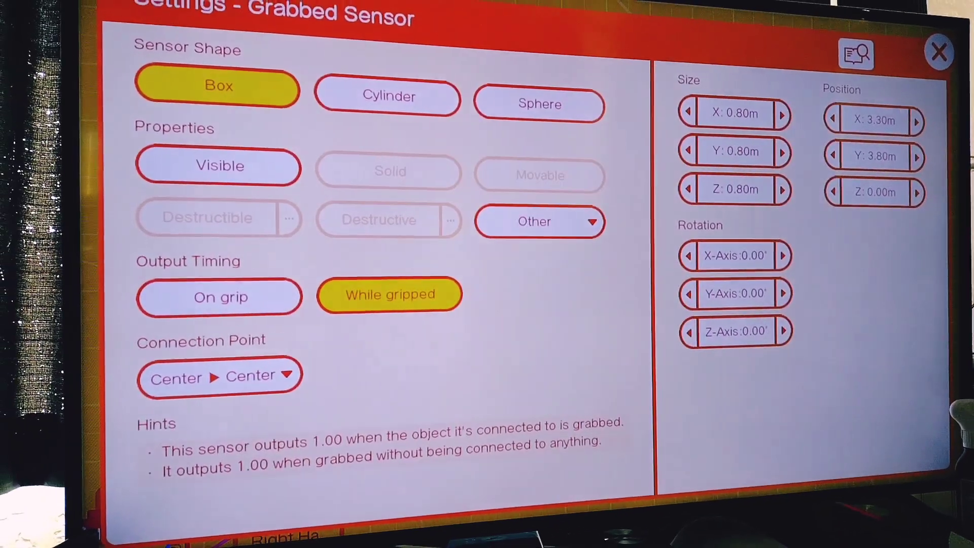
click(938, 51)
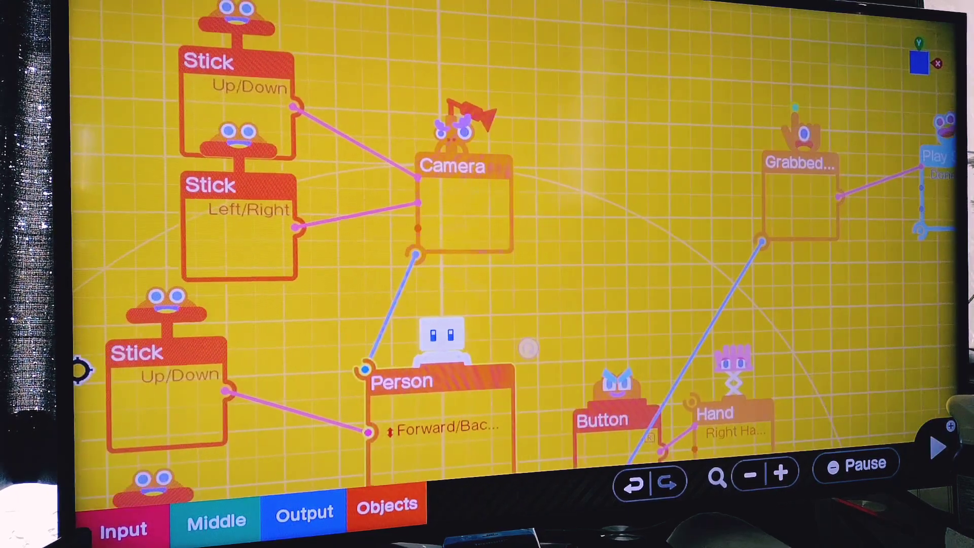
click(935, 449)
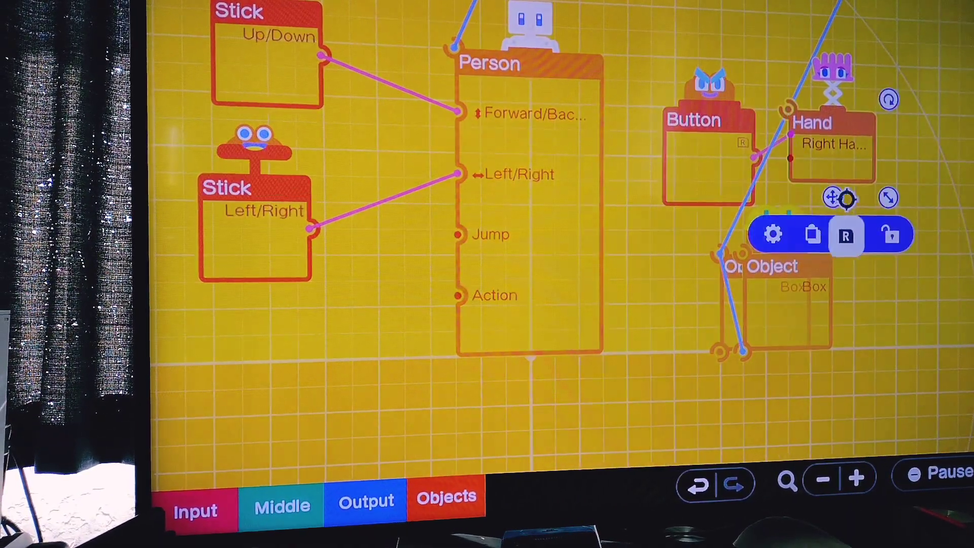
- Copy the Box Object Nodon to create a second box
click(844, 235)
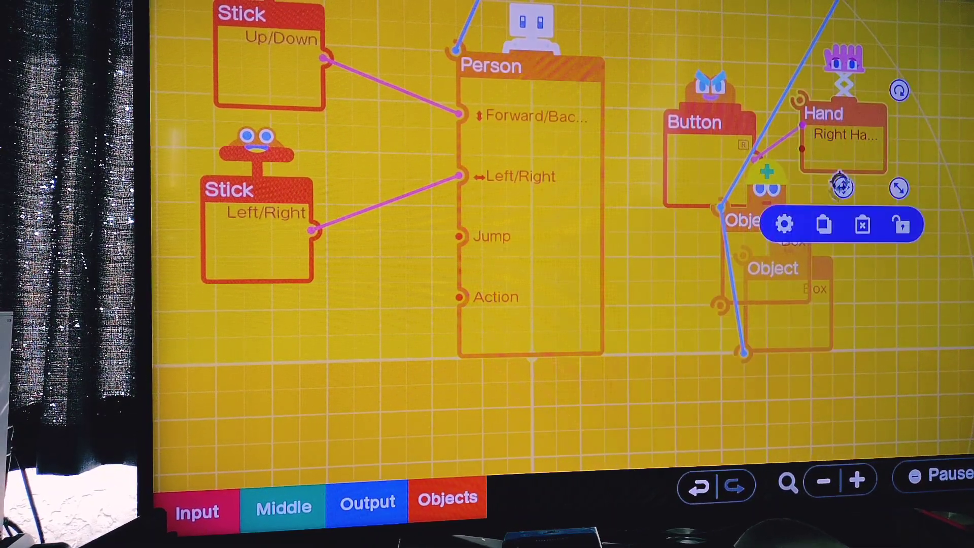
click(783, 225)
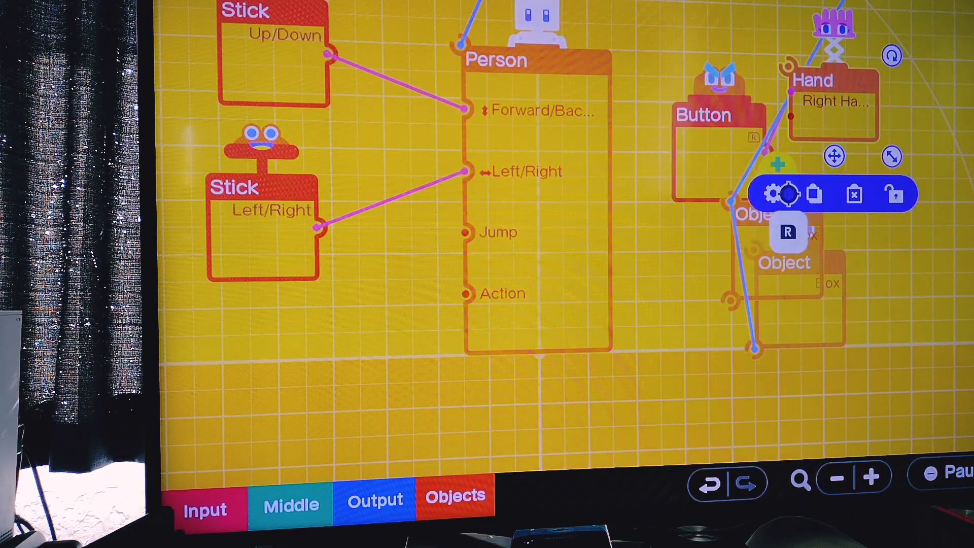
- Set the Right Hand Nodon to Hold mode and choose a Snappy carrying style
click(771, 194)
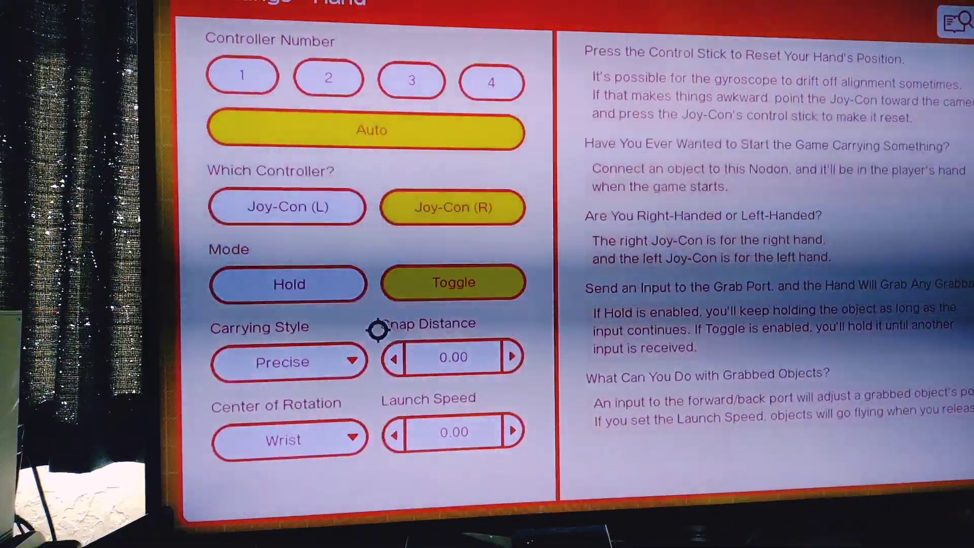
click(288, 283)
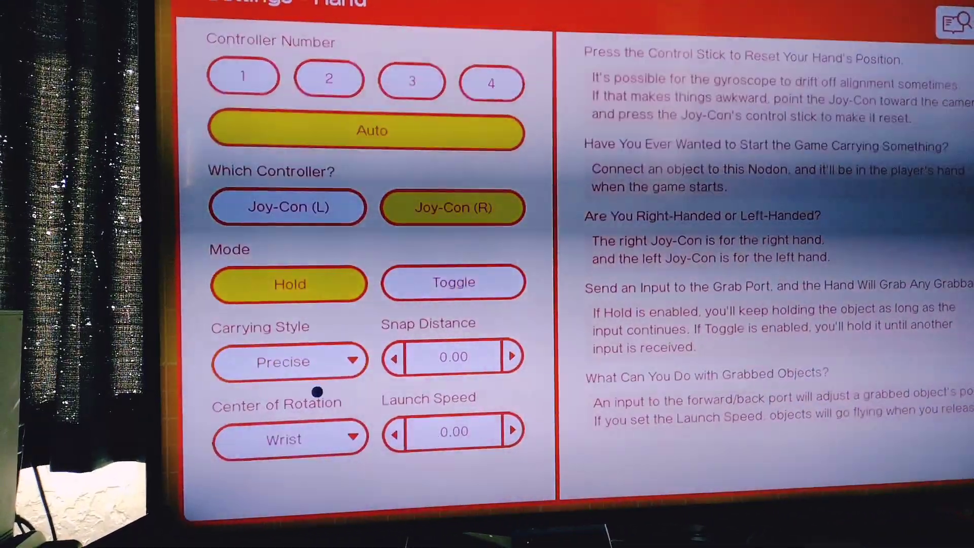
click(289, 362)
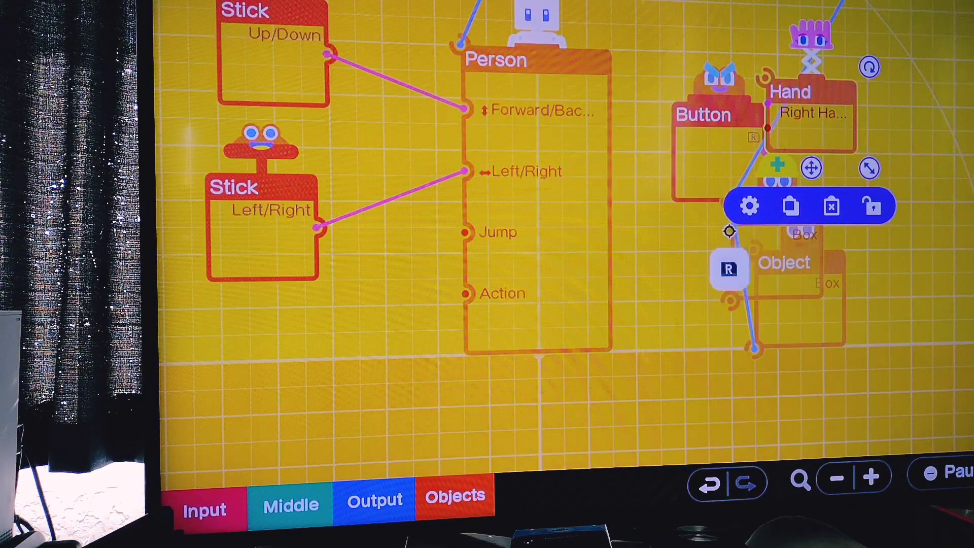
click(749, 207)
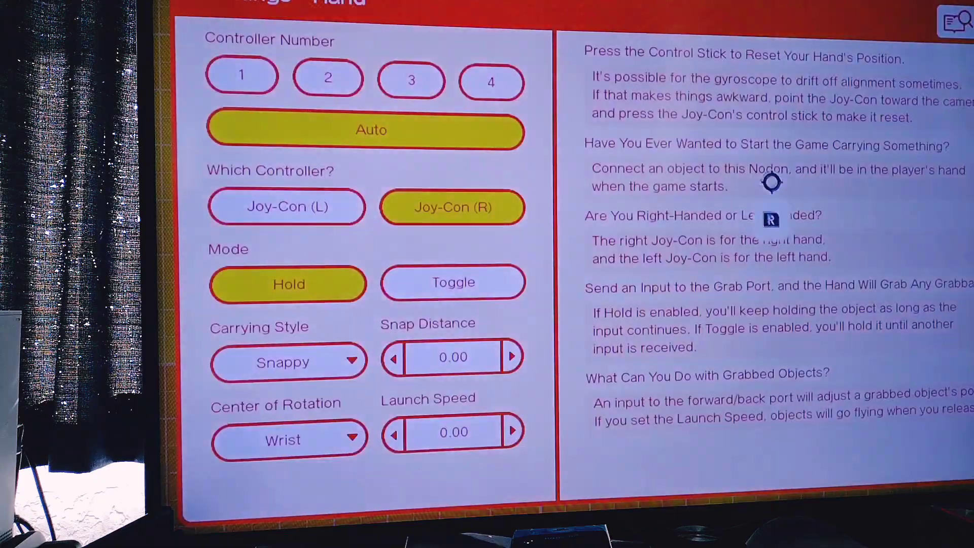
click(288, 363)
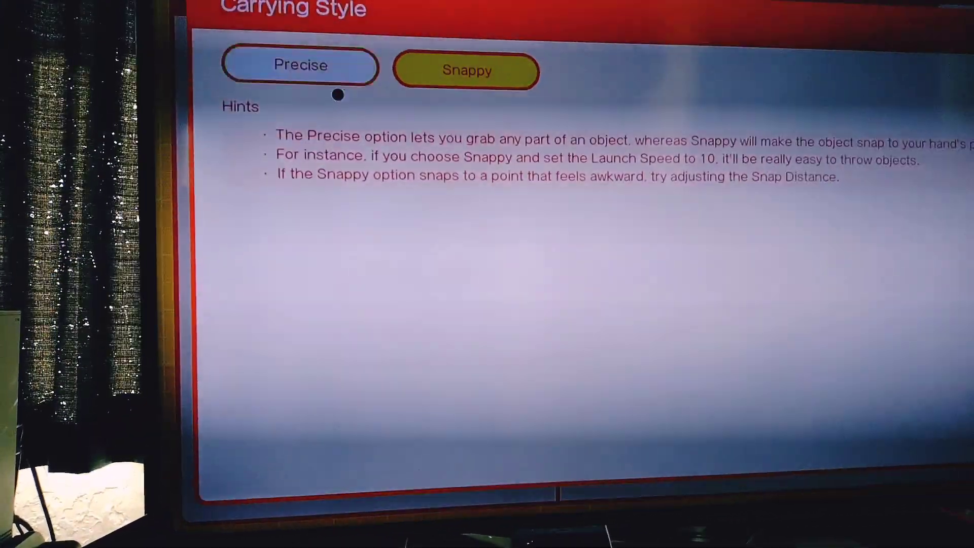